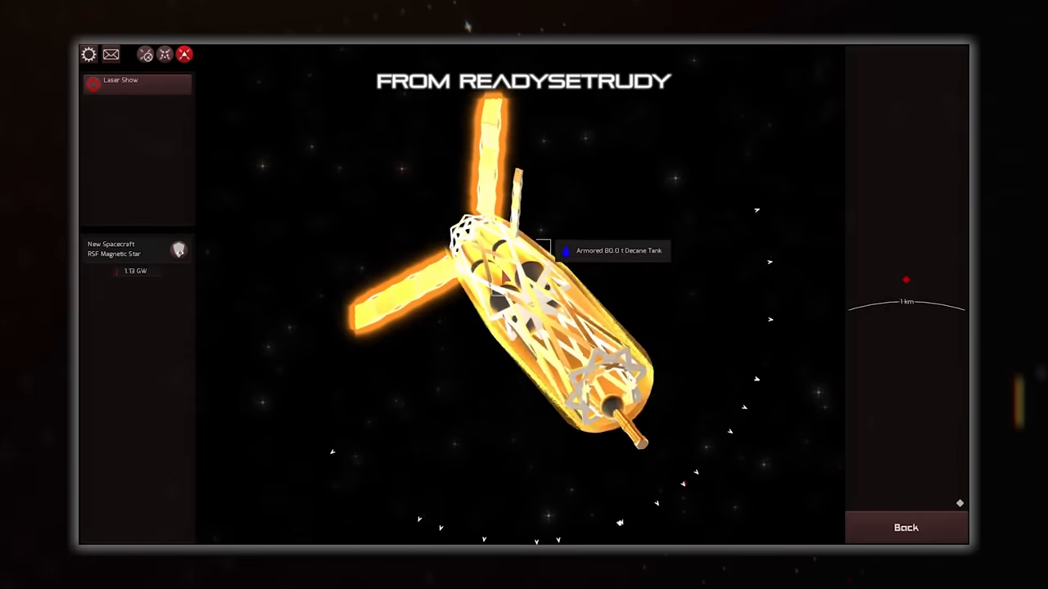
Step: Switch from the spacecraft close-up to the tactical map showing the Laser Show fleet
{"action": "left_click", "coordinate": [121, 78]}
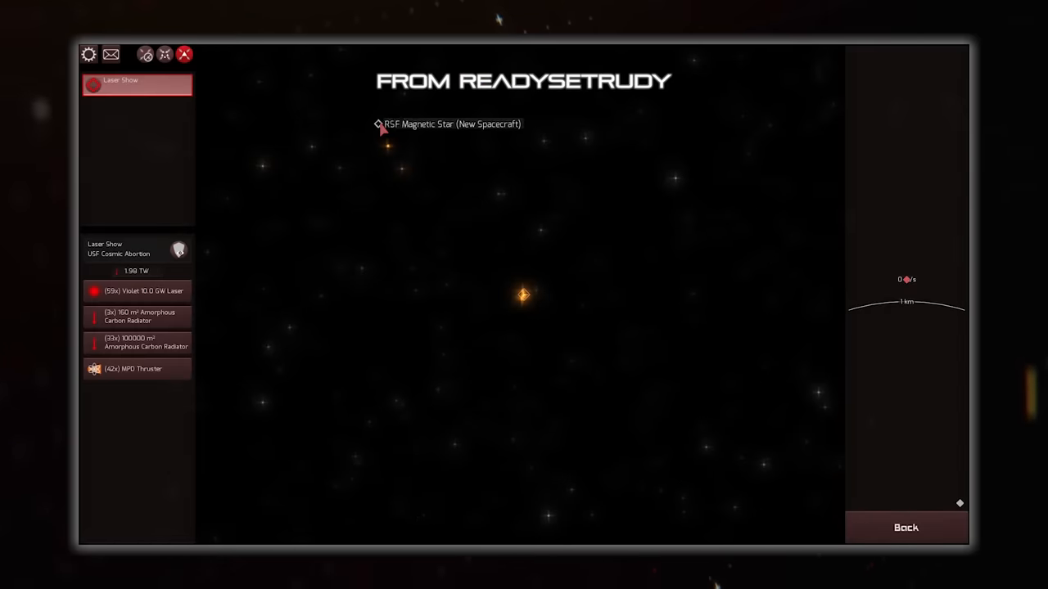
{"action": "mouse_move", "coordinate": [447, 226]}
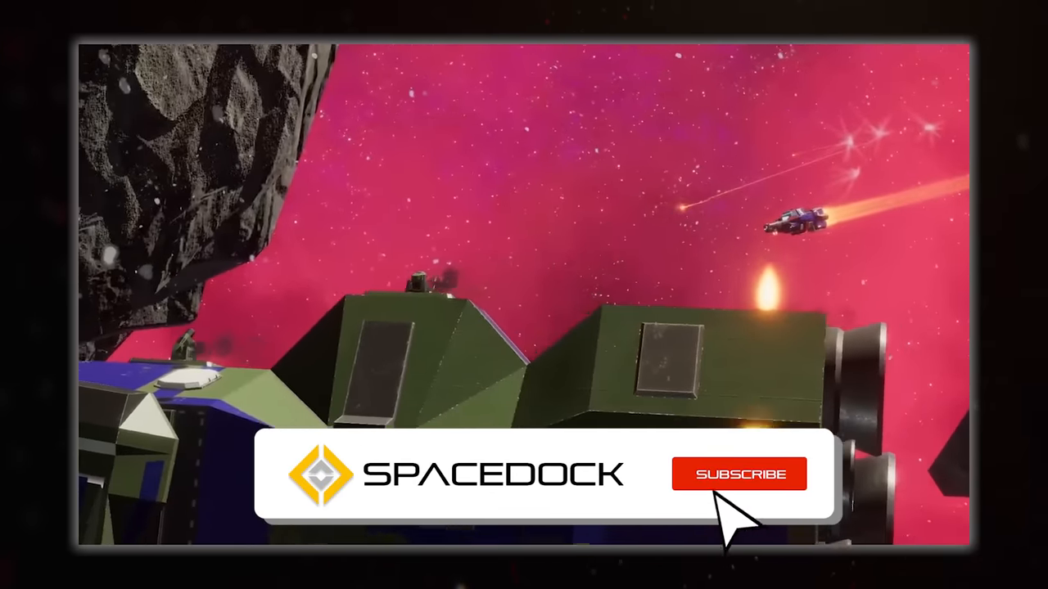
Step: Subscribe to the Spacedock channel from the end-screen banner
{"action": "left_click", "coordinate": [737, 473]}
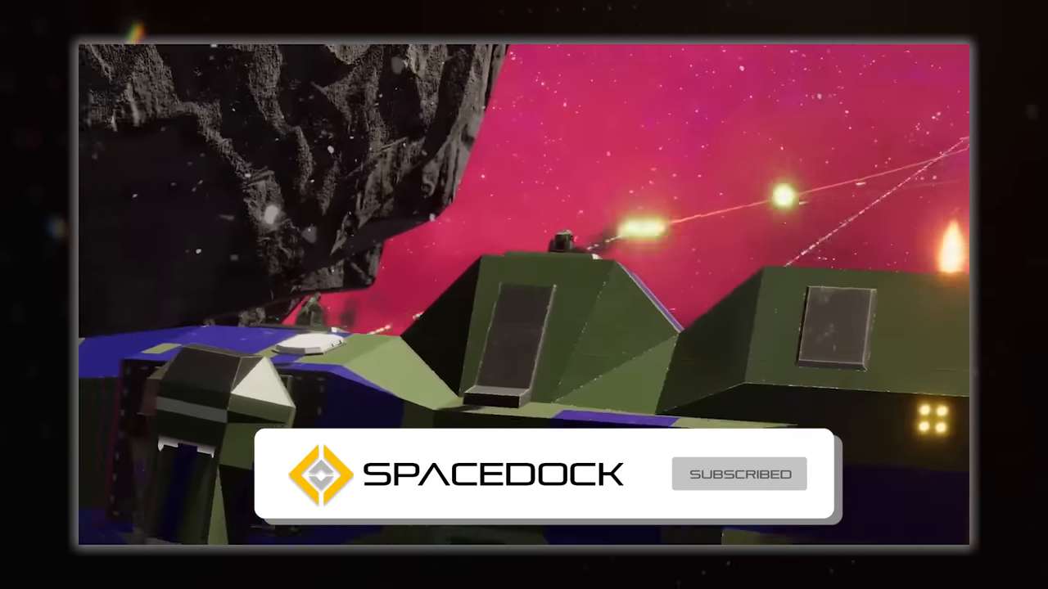